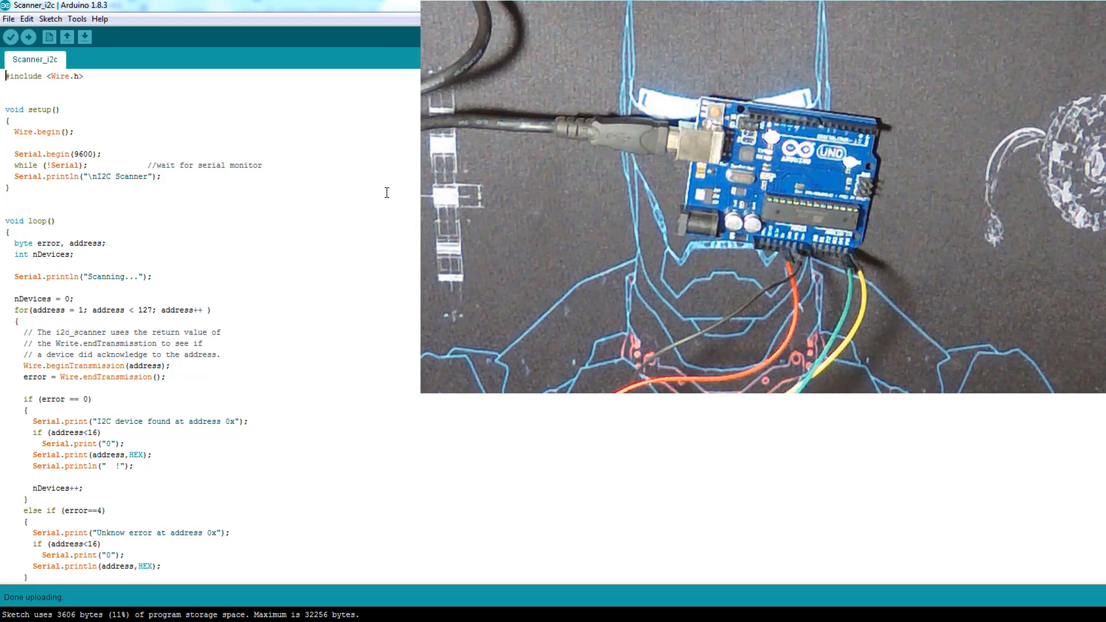
# Upload the Scanner_i2c sketch to the Uno and wait for 'Done uploading'.
pyautogui.click(28, 37)
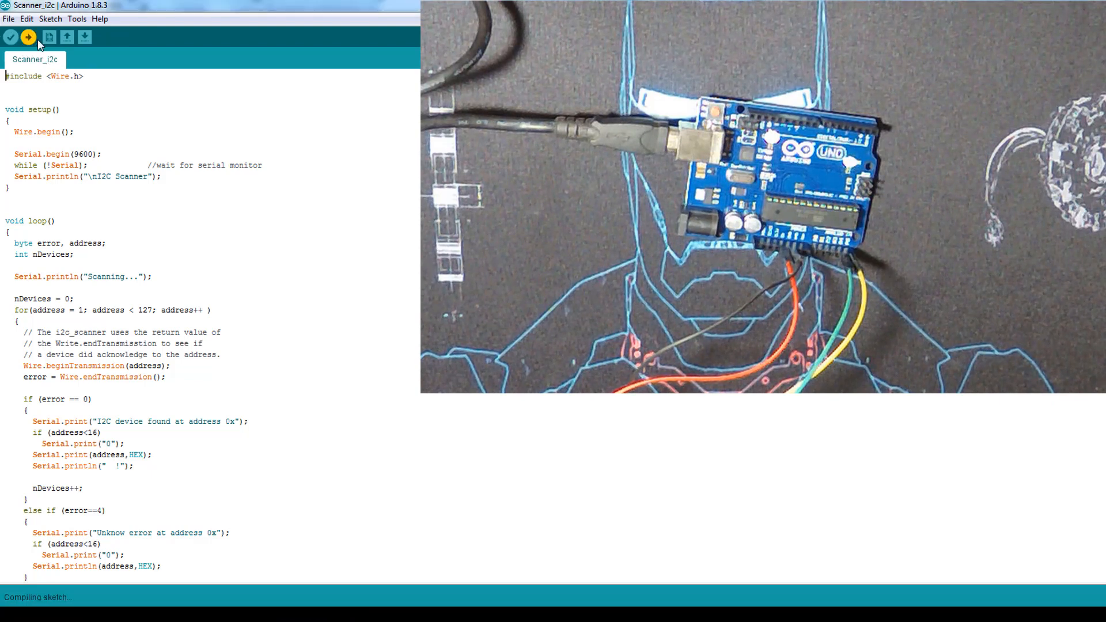
pyautogui.click(27, 37)
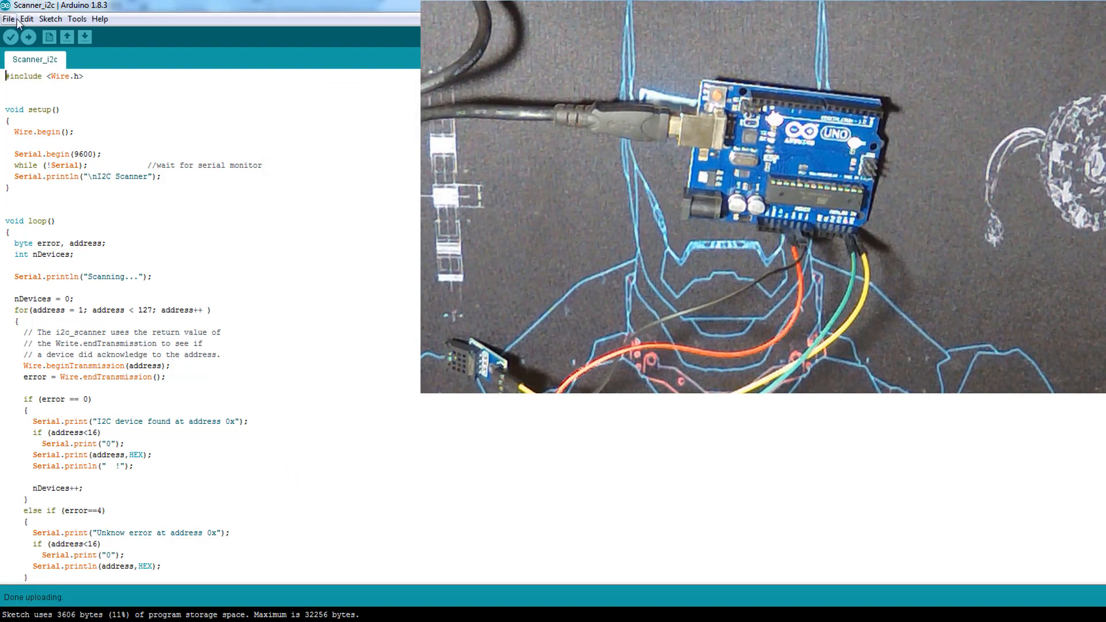
# Upload AM2320lib_test and watch its humidity and temperature readings in the Serial Monitor.
pyautogui.click(50, 18)
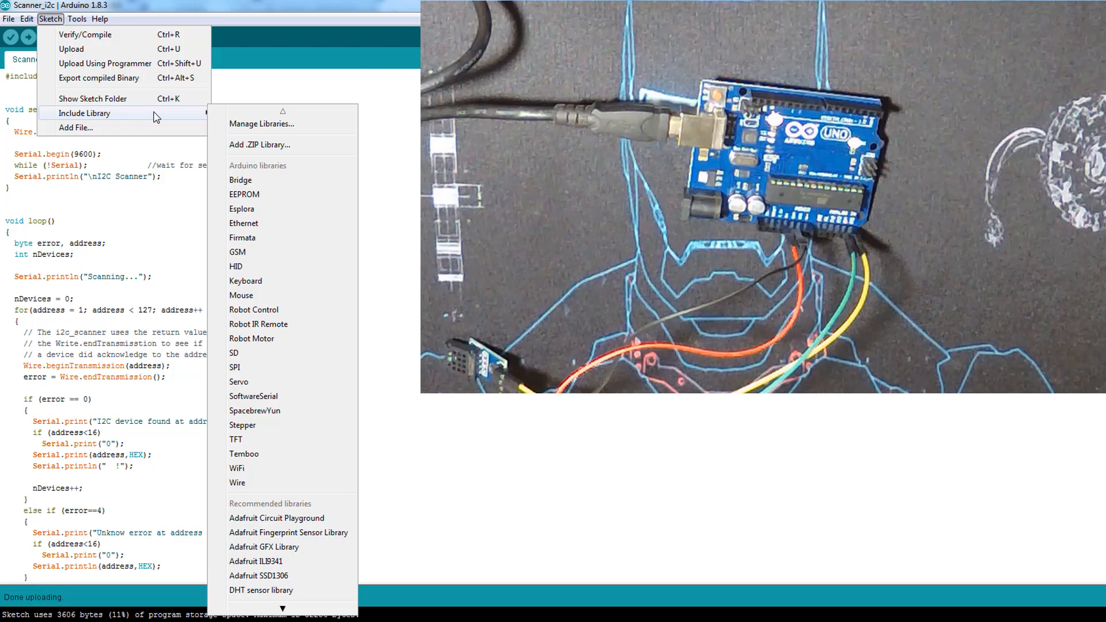
pyautogui.click(367, 169)
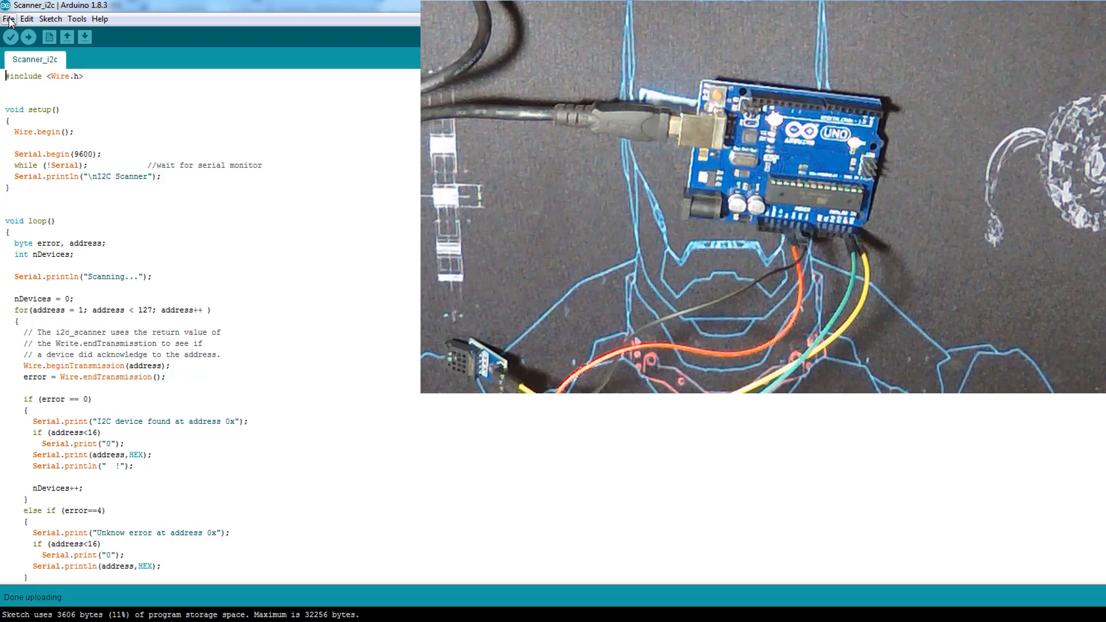
pyautogui.moveTo(25, 37)
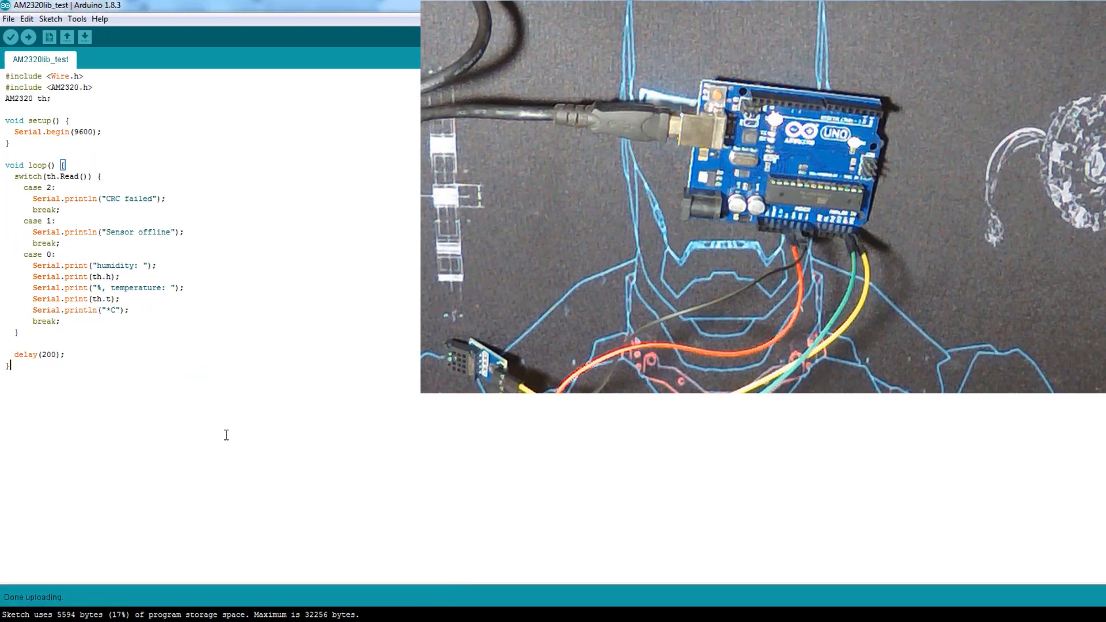
pyautogui.moveTo(27, 38)
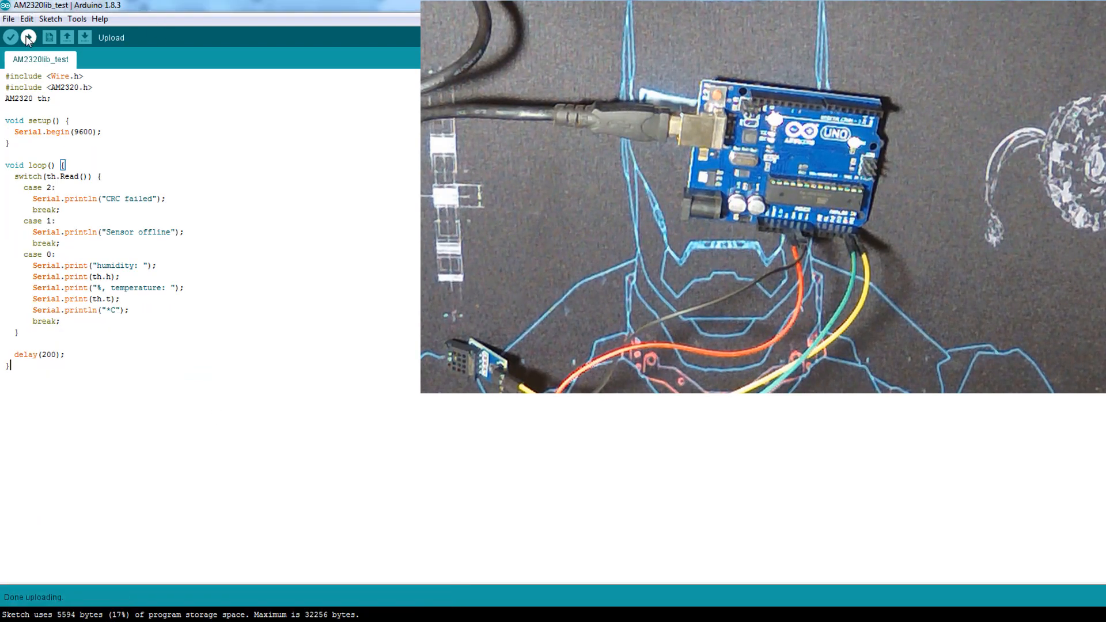
pyautogui.click(29, 38)
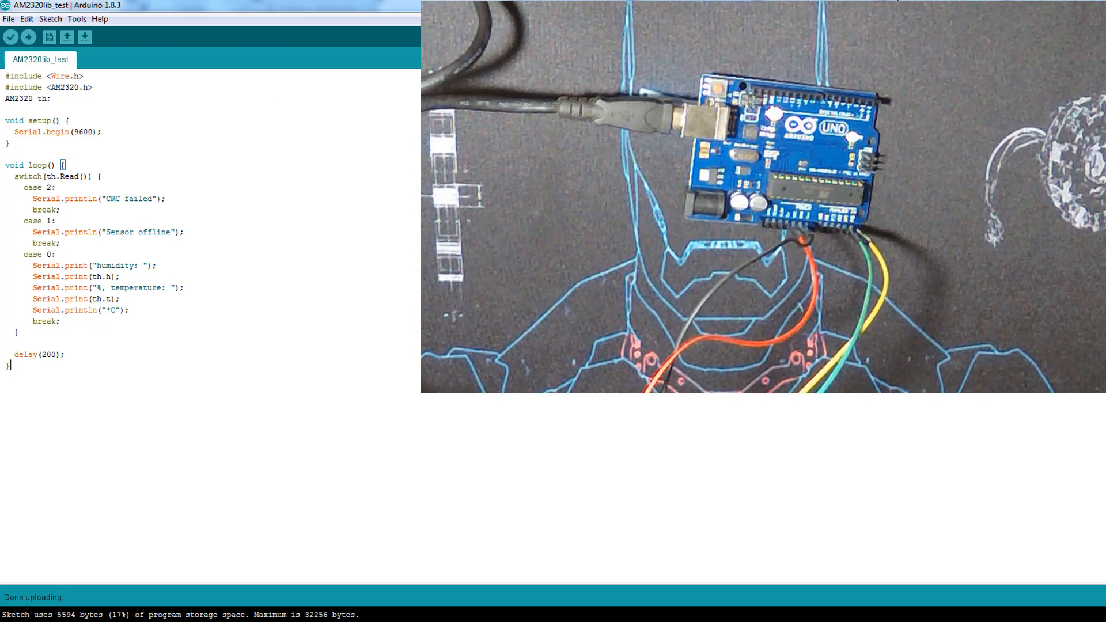
pyautogui.click(85, 37)
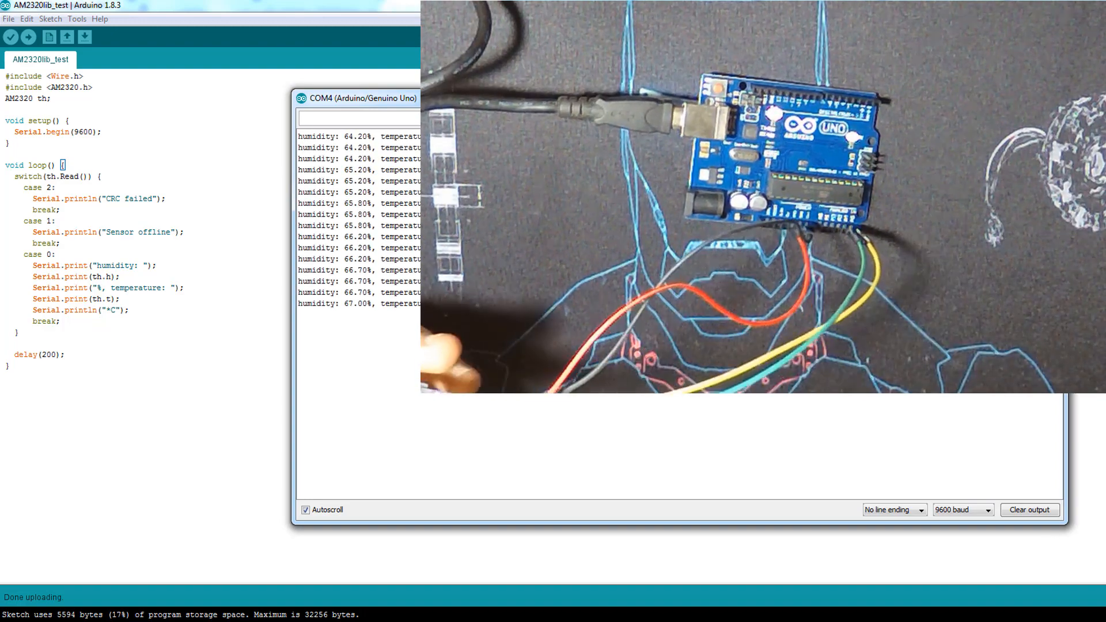
pyautogui.moveTo(360, 98); pyautogui.dragTo(234, 78)
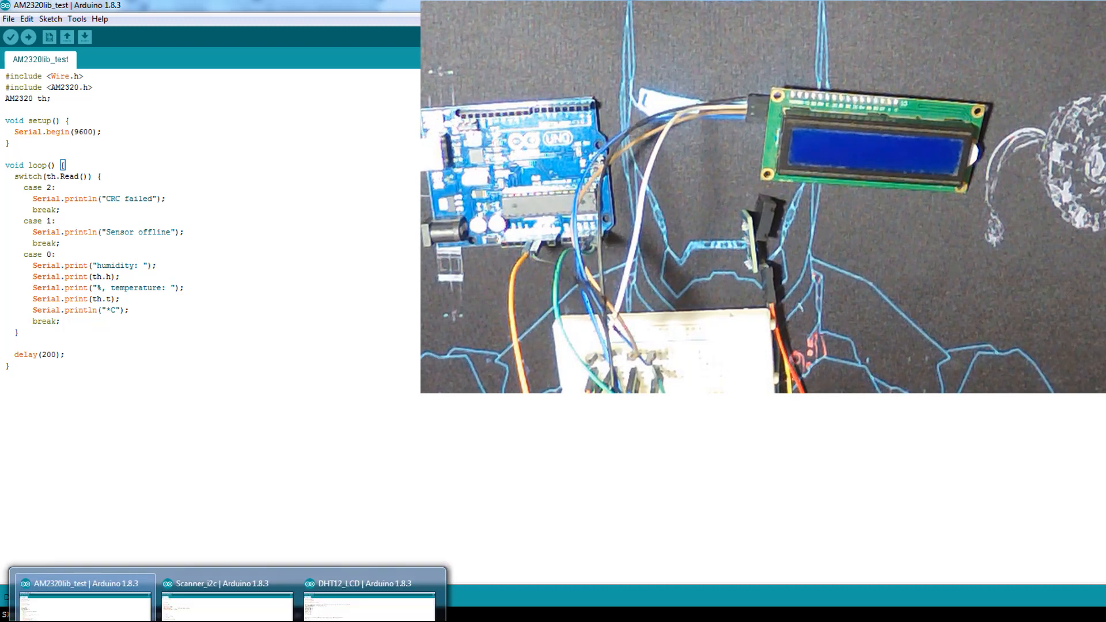
# Bring the DHT12_LCD sketch window forward from the taskbar.
pyautogui.click(226, 582)
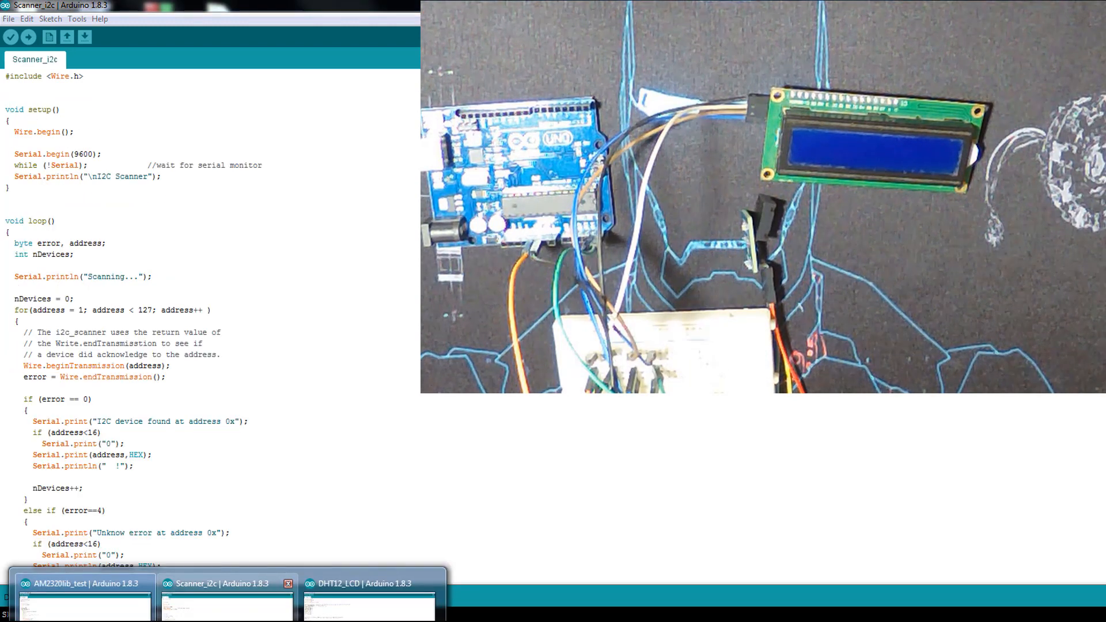
pyautogui.click(369, 582)
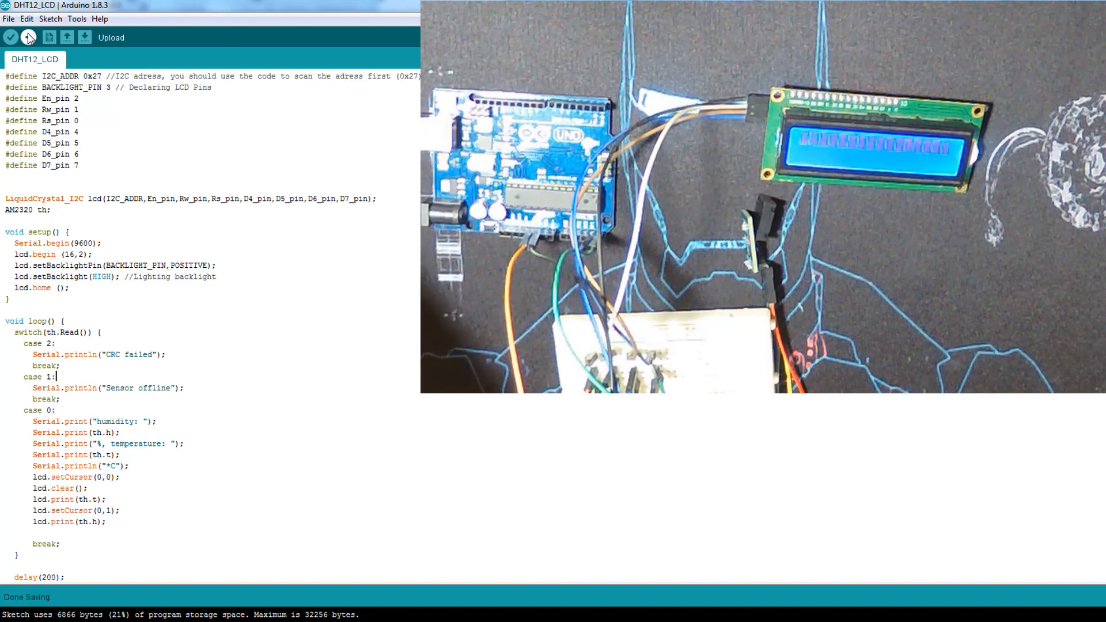
pyautogui.click(10, 38)
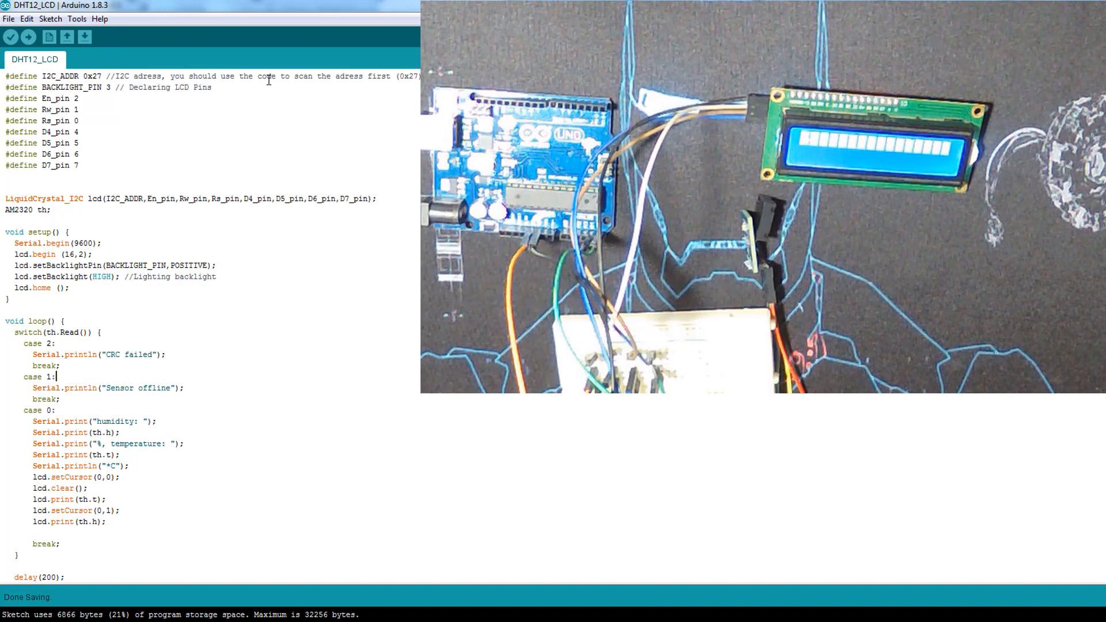
# Compile and upload DHT12_LCD so the LCD shows temperature and humidity.
pyautogui.click(28, 37)
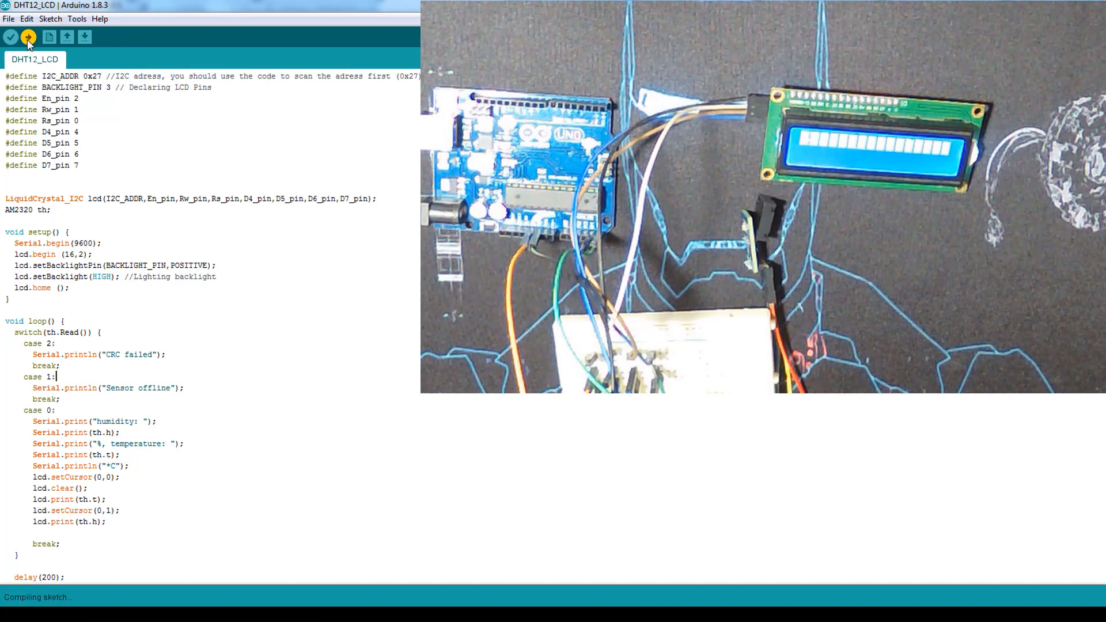
pyautogui.click(28, 37)
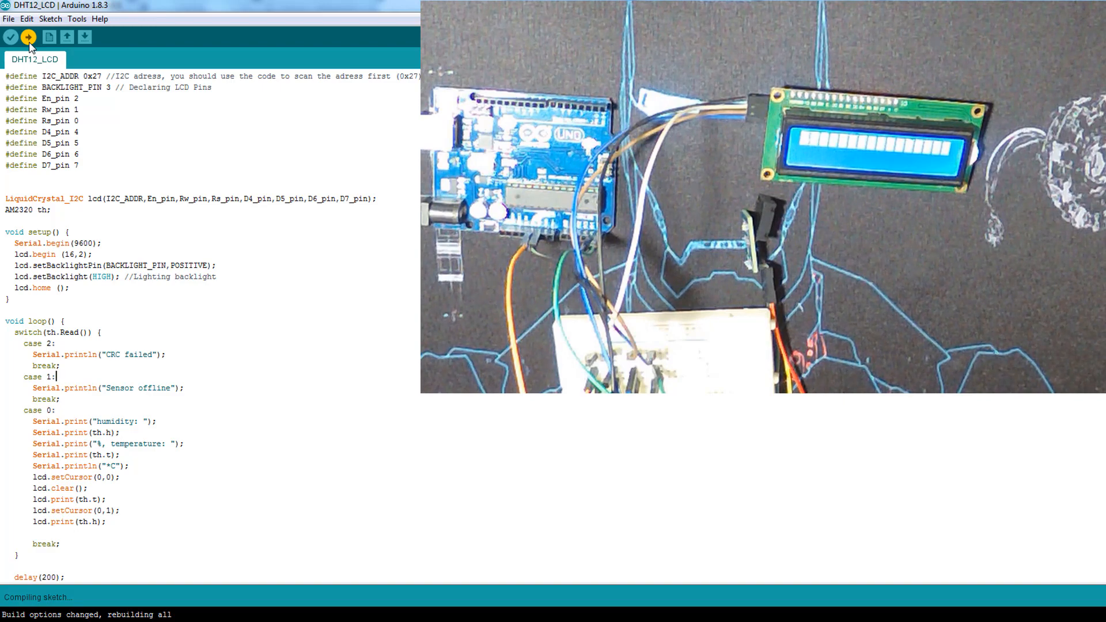
pyautogui.click(29, 37)
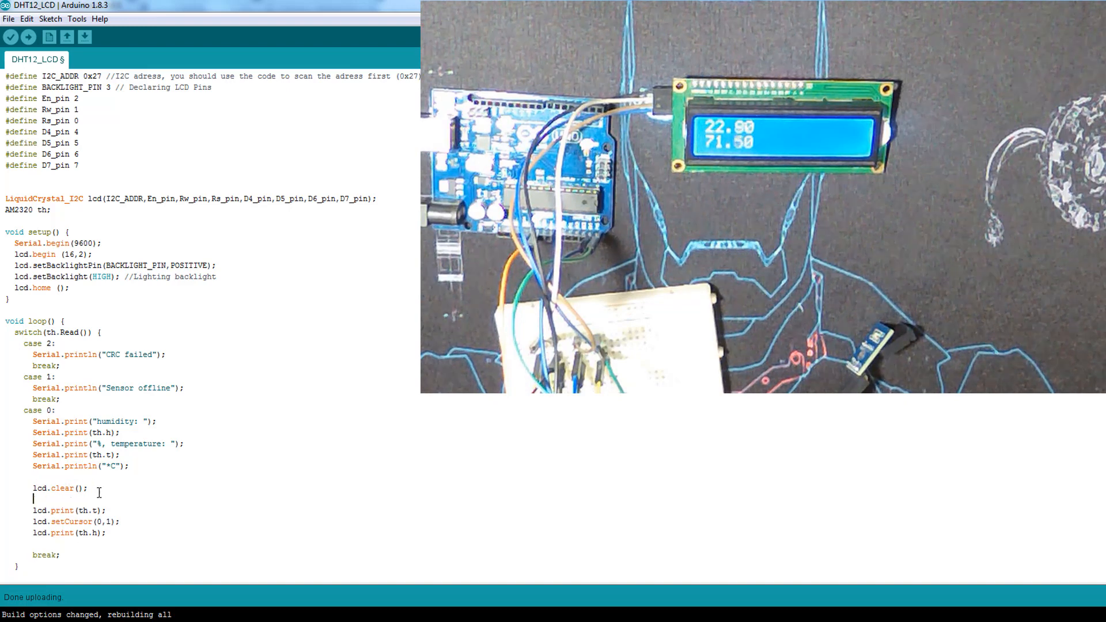
# Add lcd.setCursor(0,0) and lcd.print("Temp: ") before the temperature reading.
pyautogui.write('lcd.setCursor(0,0);')
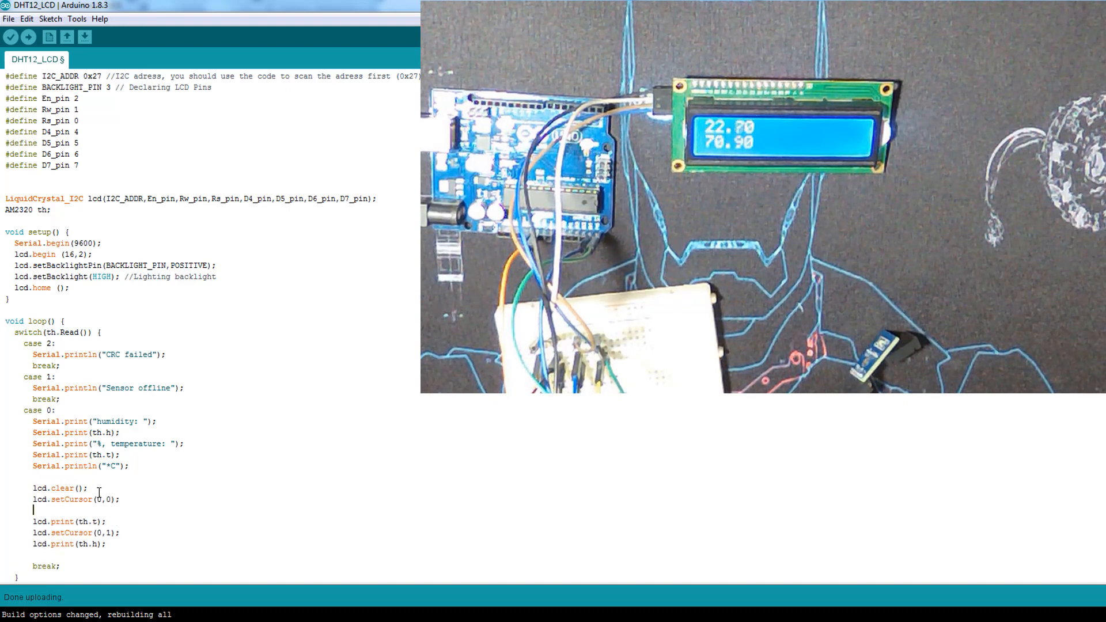
pyautogui.write('Lcd')
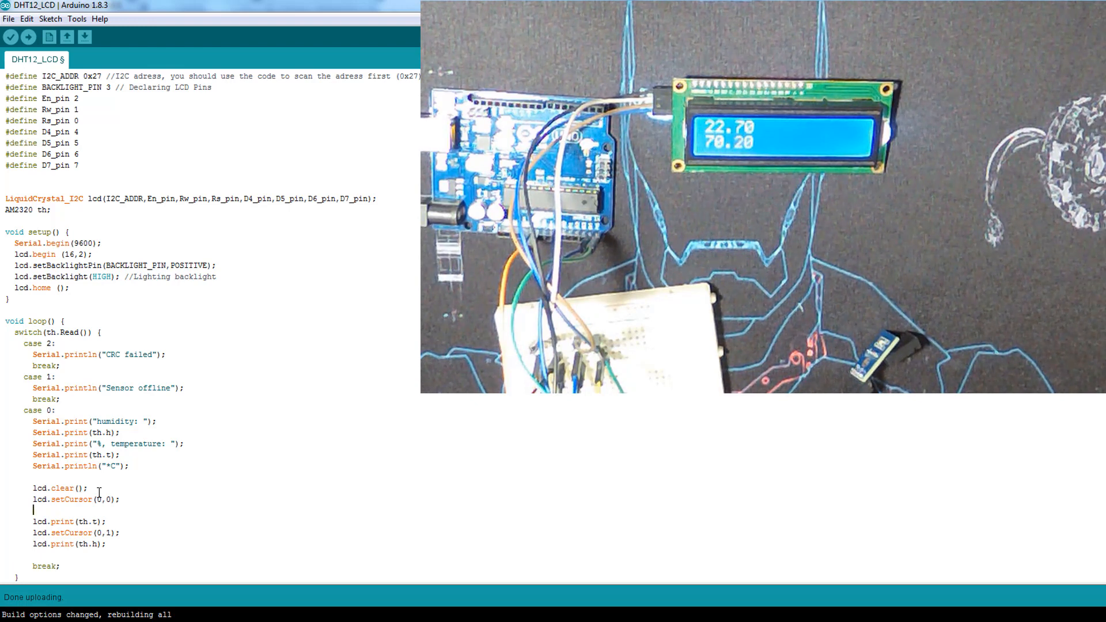
pyautogui.write('lcd.print("')
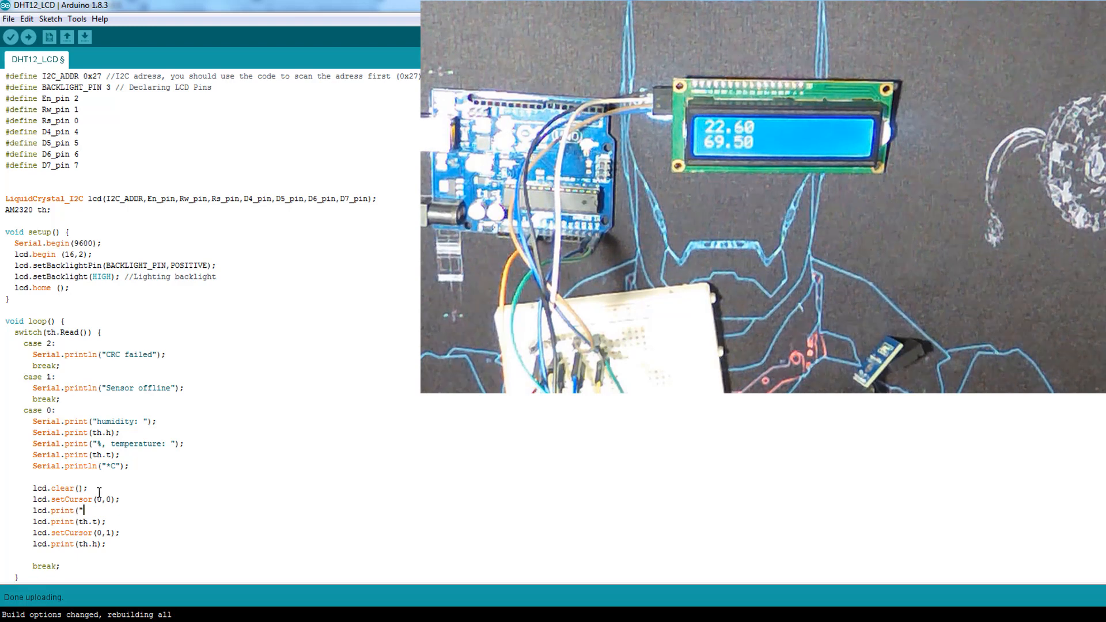
pyautogui.write('Temp: ");')
pyautogui.write('lcd.setCursor(8,0);')
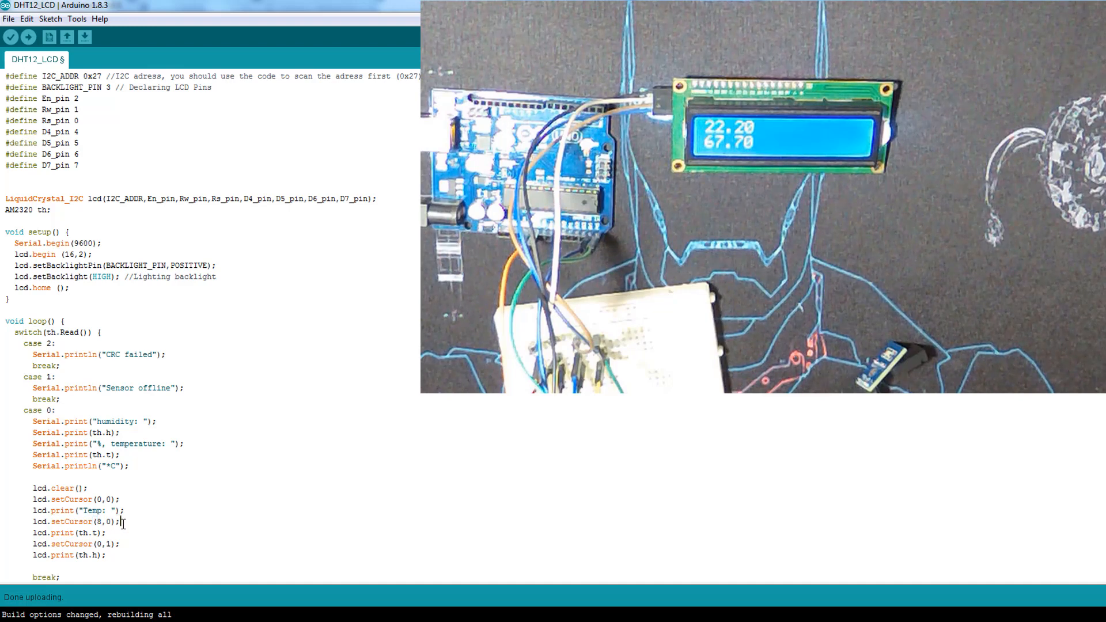
# Copy the label lines for the second row and rename the copy to "Humi: ".
pyautogui.moveTo(34, 511); pyautogui.dragTo(123, 521)
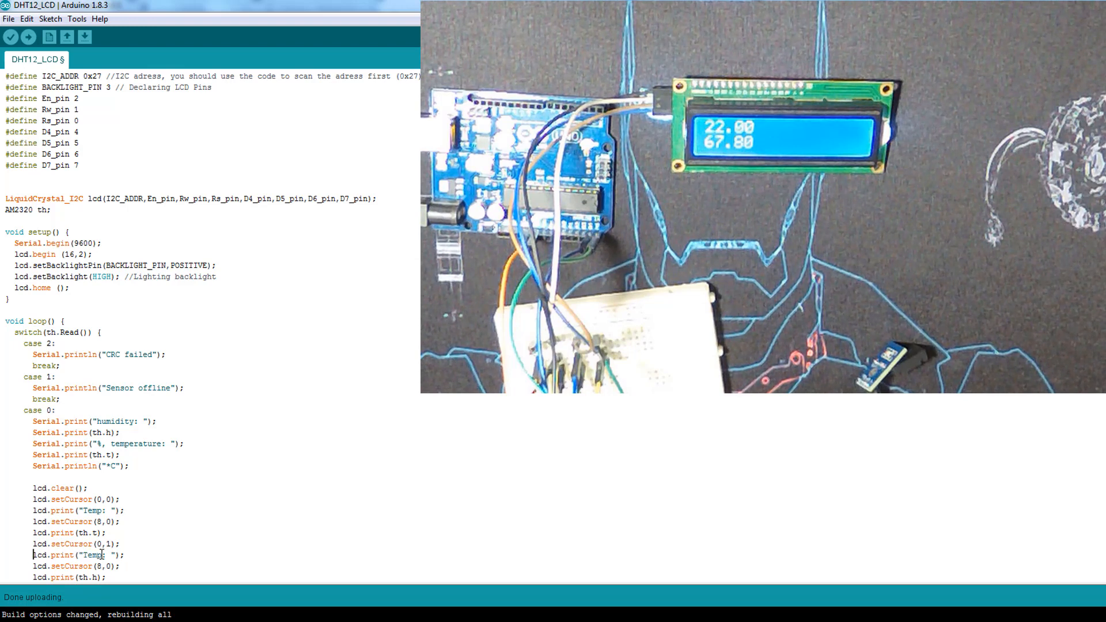
pyautogui.doubleClick(90, 555)
pyautogui.write('Humi')
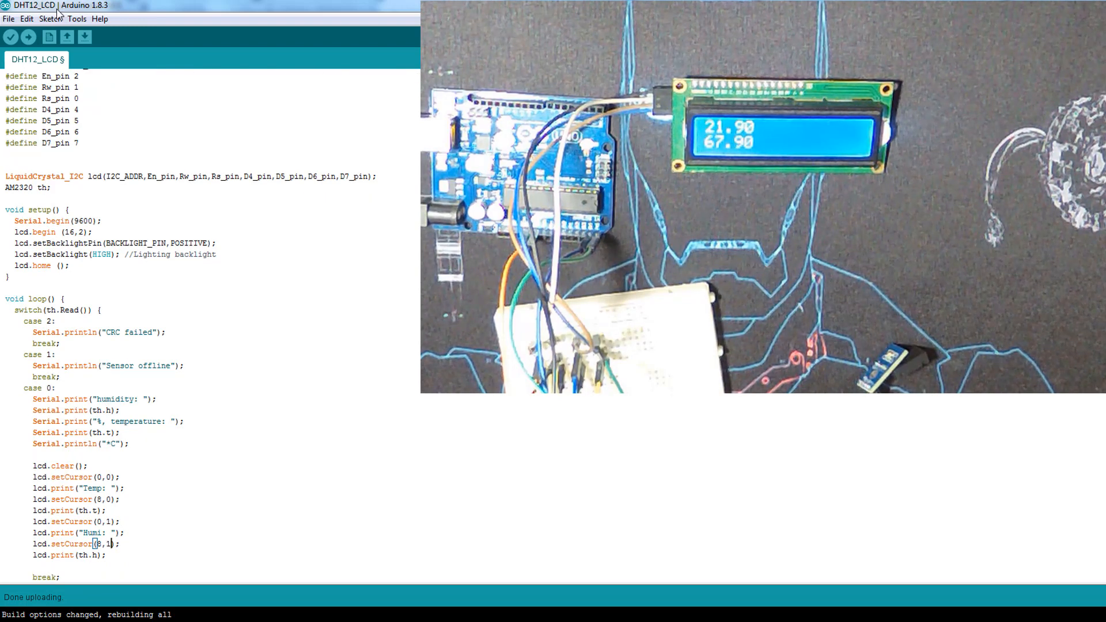
# Save, compile and upload the labelled DHT12_LCD sketch to the Uno.
pyautogui.click(28, 37)
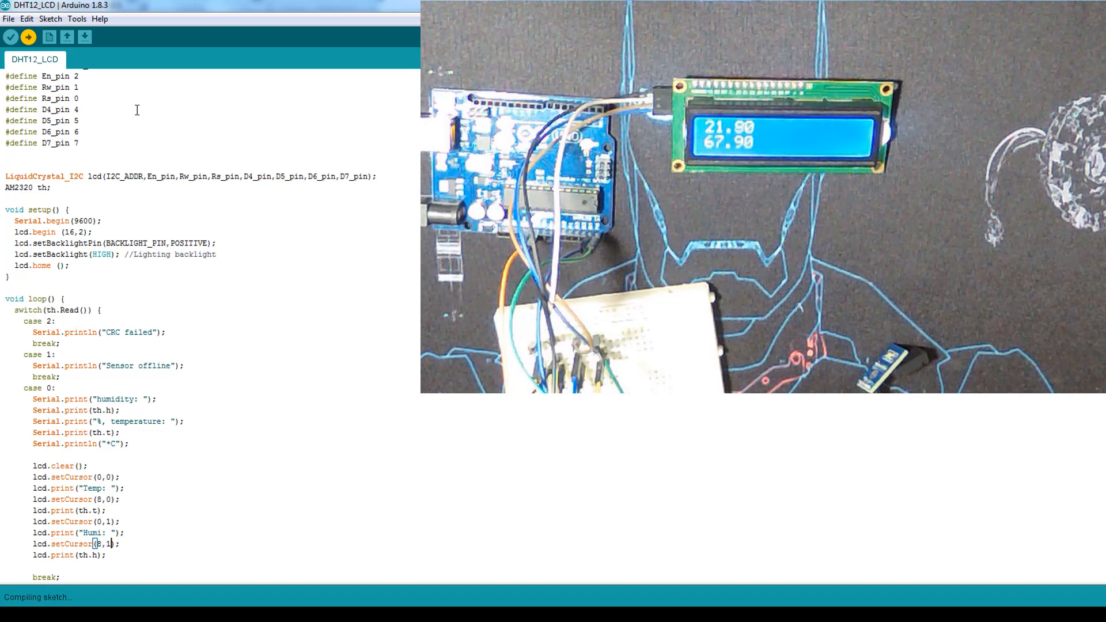
pyautogui.click(27, 37)
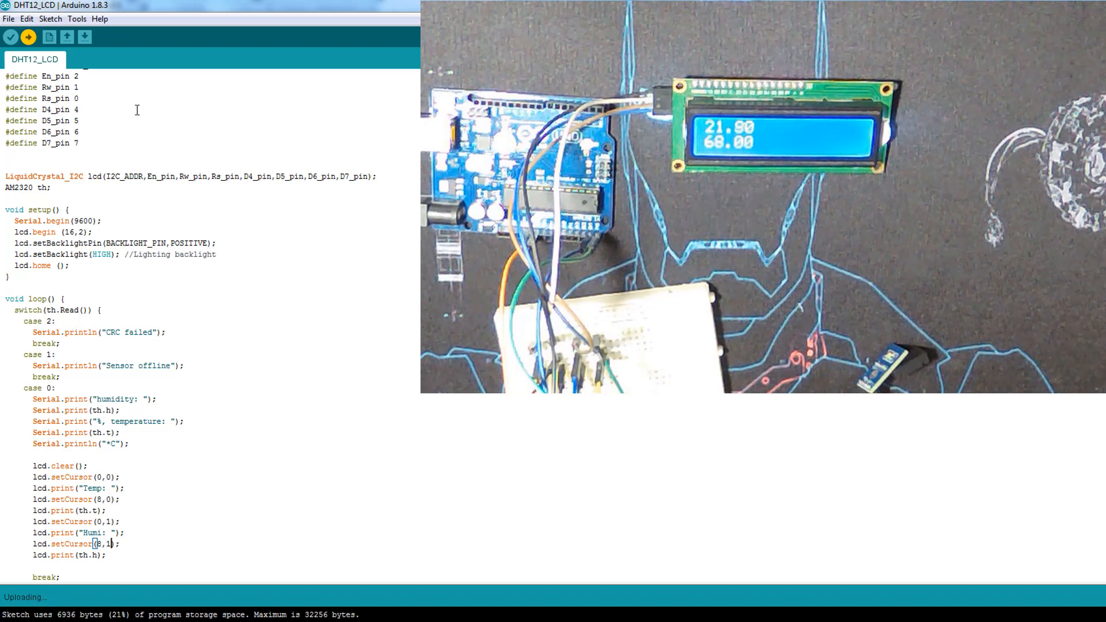